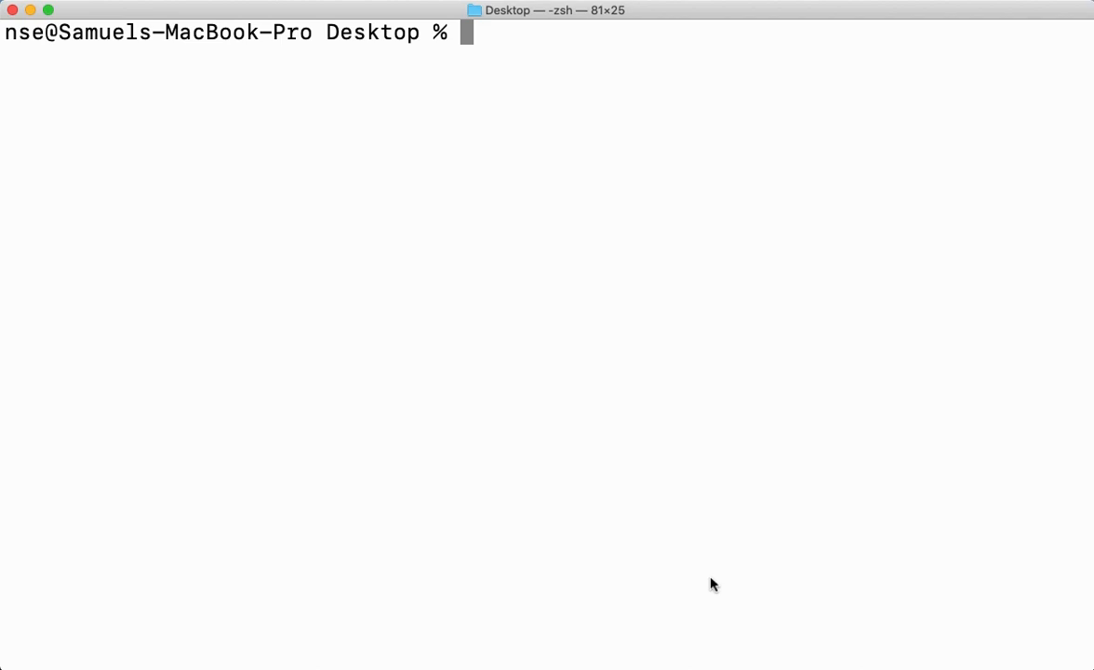
- Create a NonStopEnlightenment folder on the Desktop with mkdir
type("mkd")
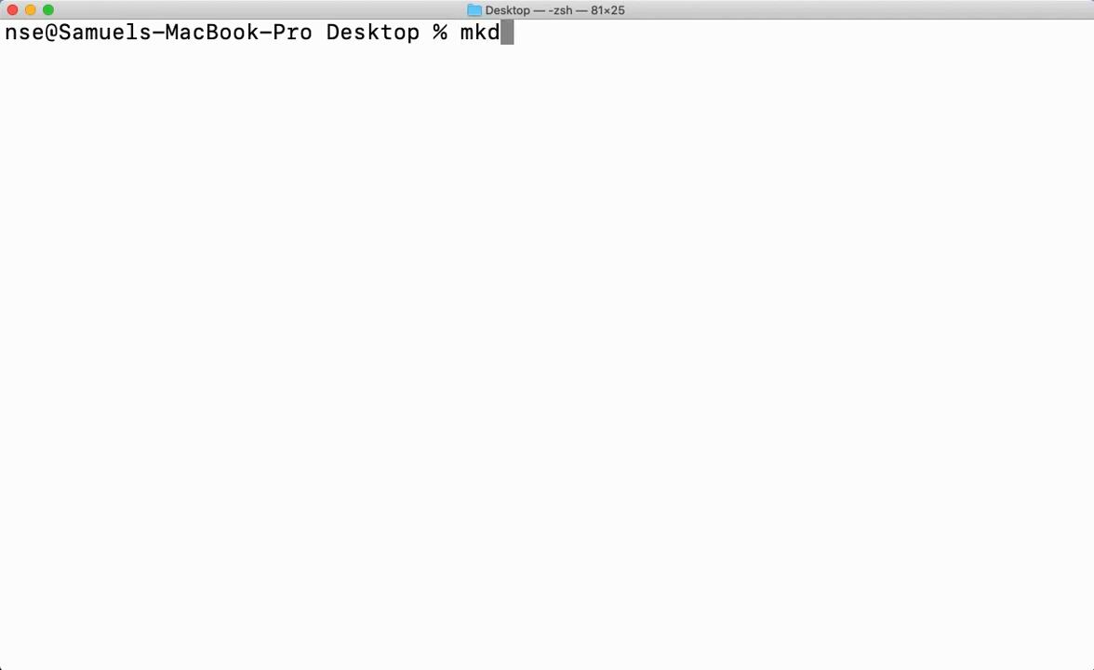
type("ir")
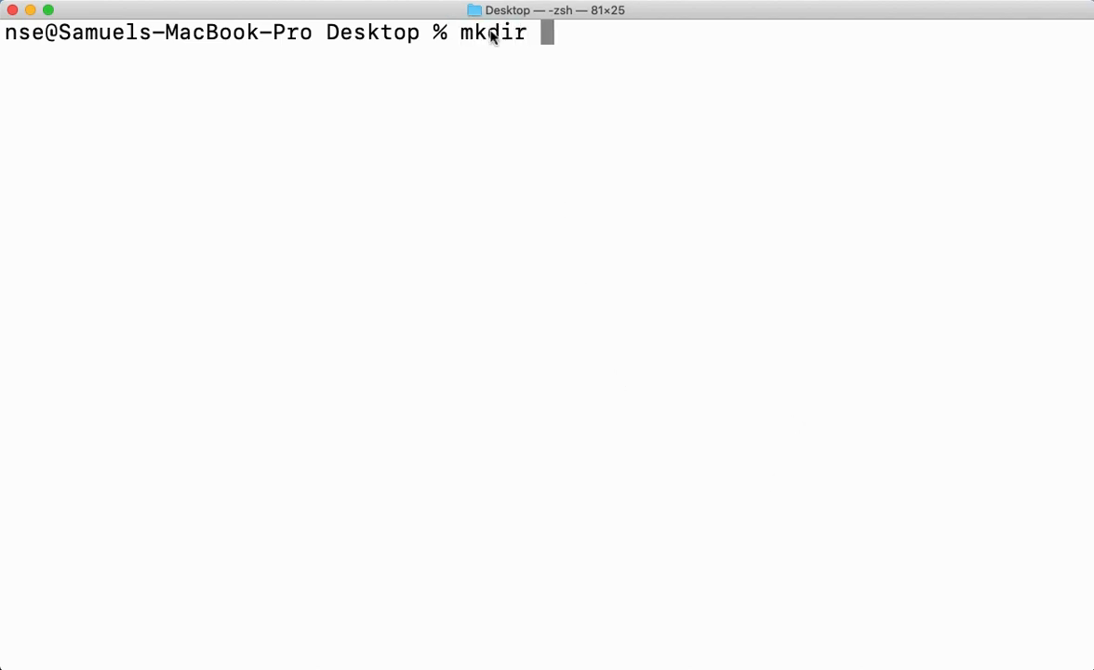
mouse_move(567, 63)
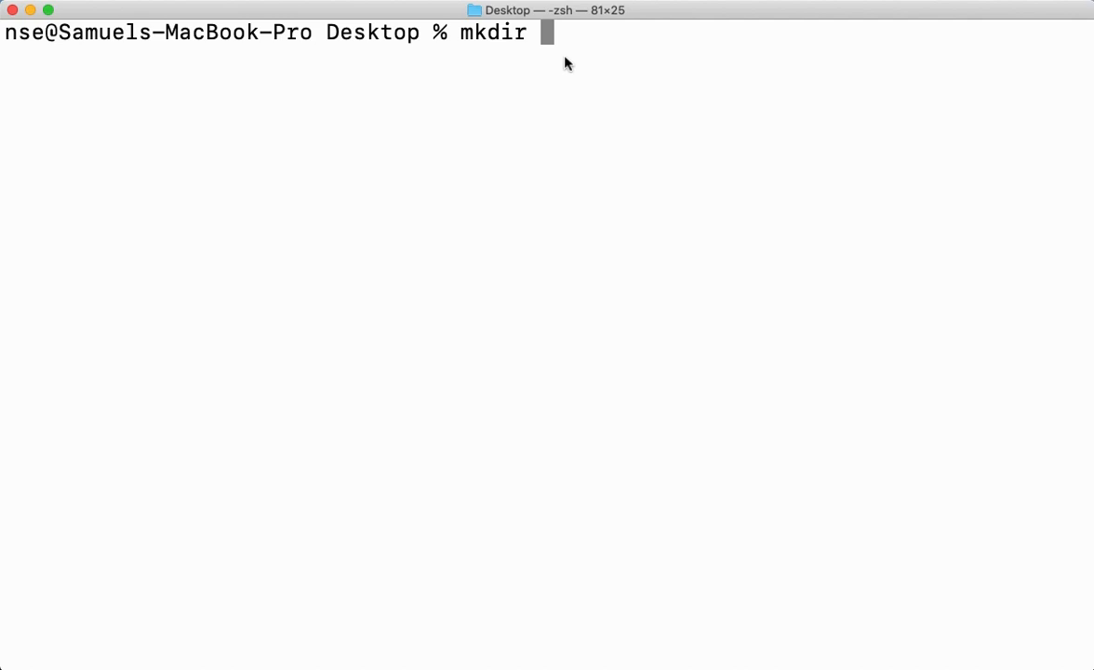
type("NonStop")
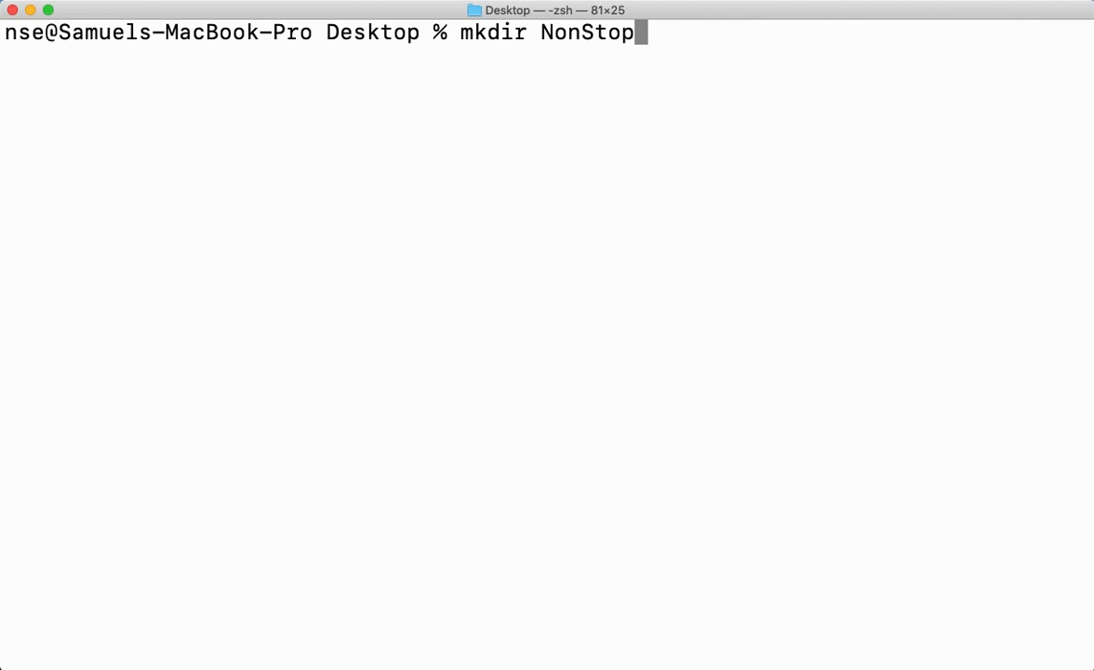
type("Enlightenment")
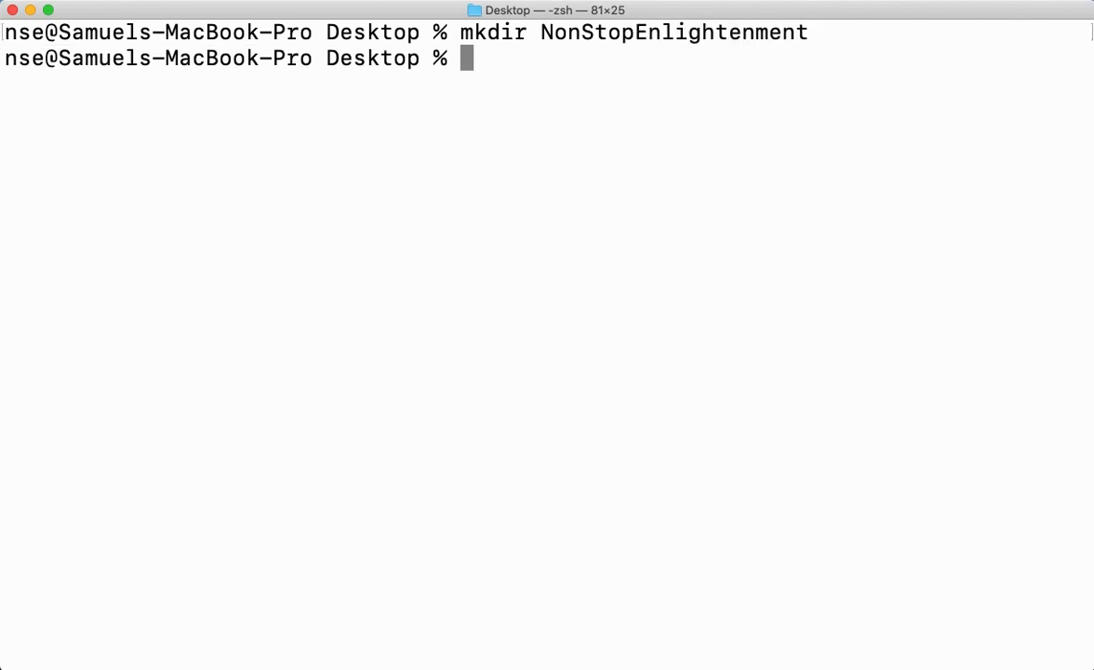
double_click(673, 32)
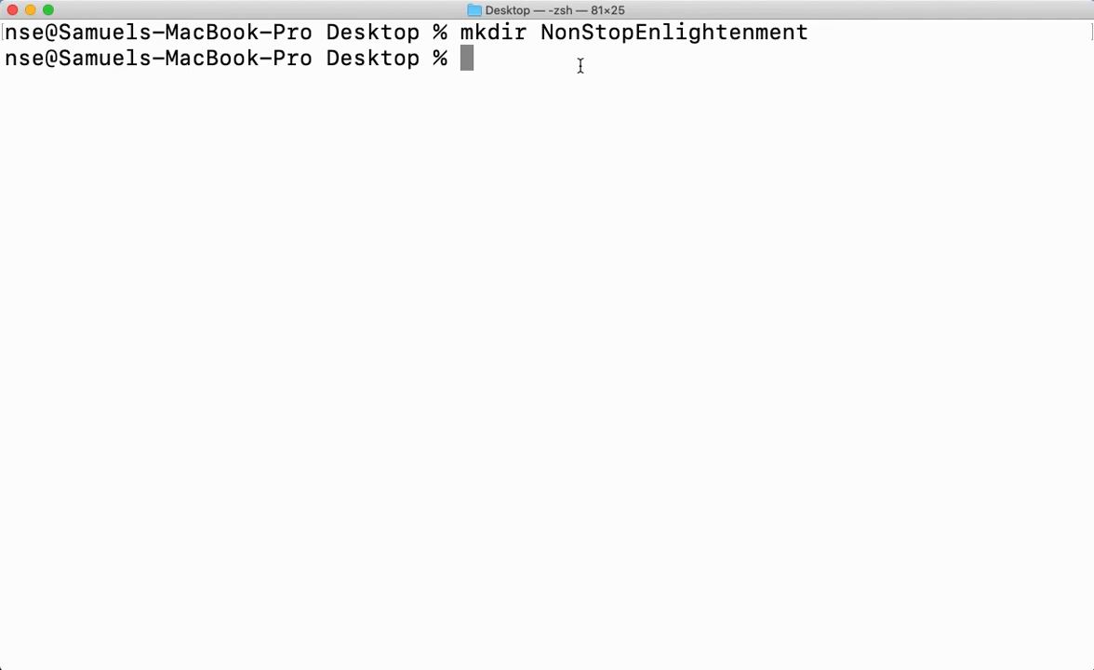
- List the Desktop with ls, showing NonStopEnlightenment as the only entry
type("ls")
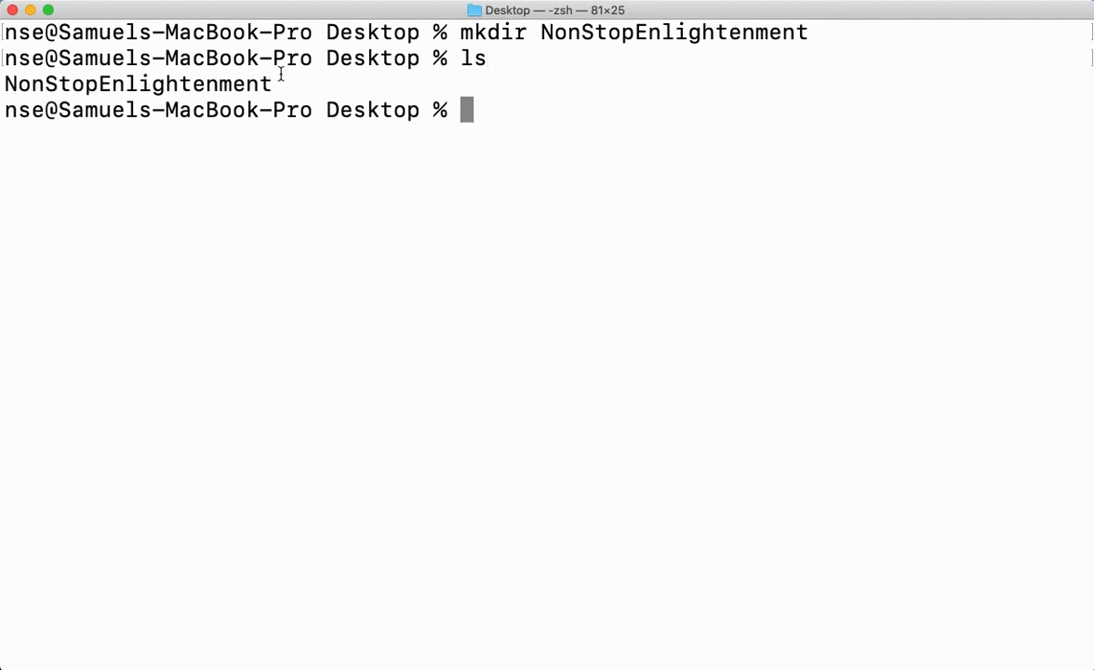
double_click(137, 84)
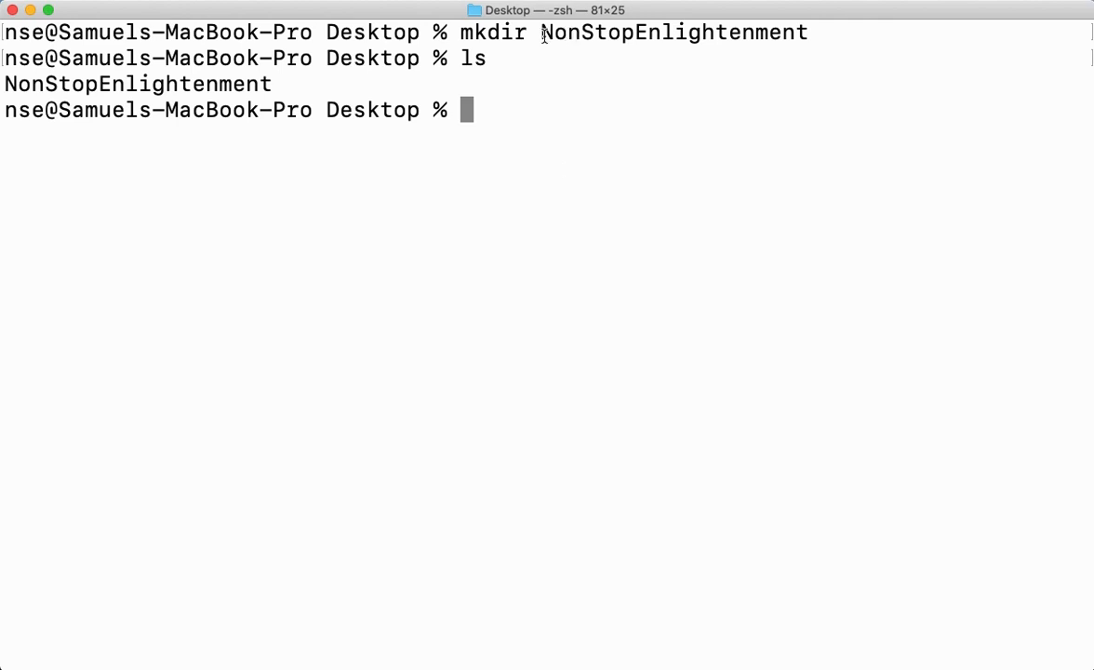
mouse_move(547, 99)
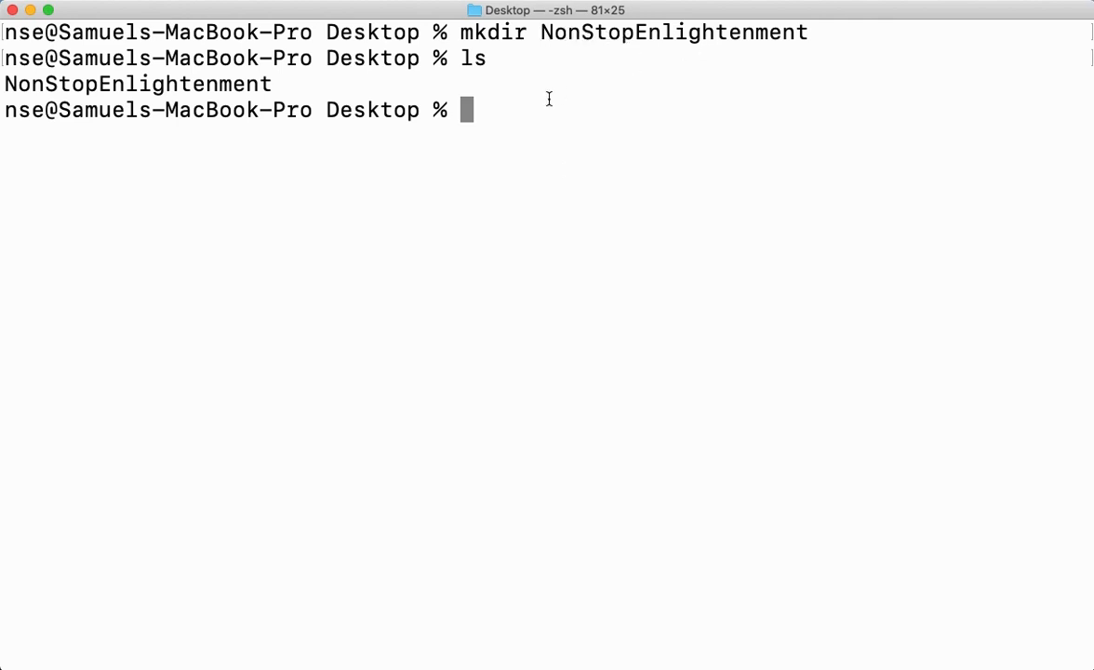
- Create a quoted "Non Stop Enlightenment" folder with mkdir and confirm both folders via ls
type("mkf")
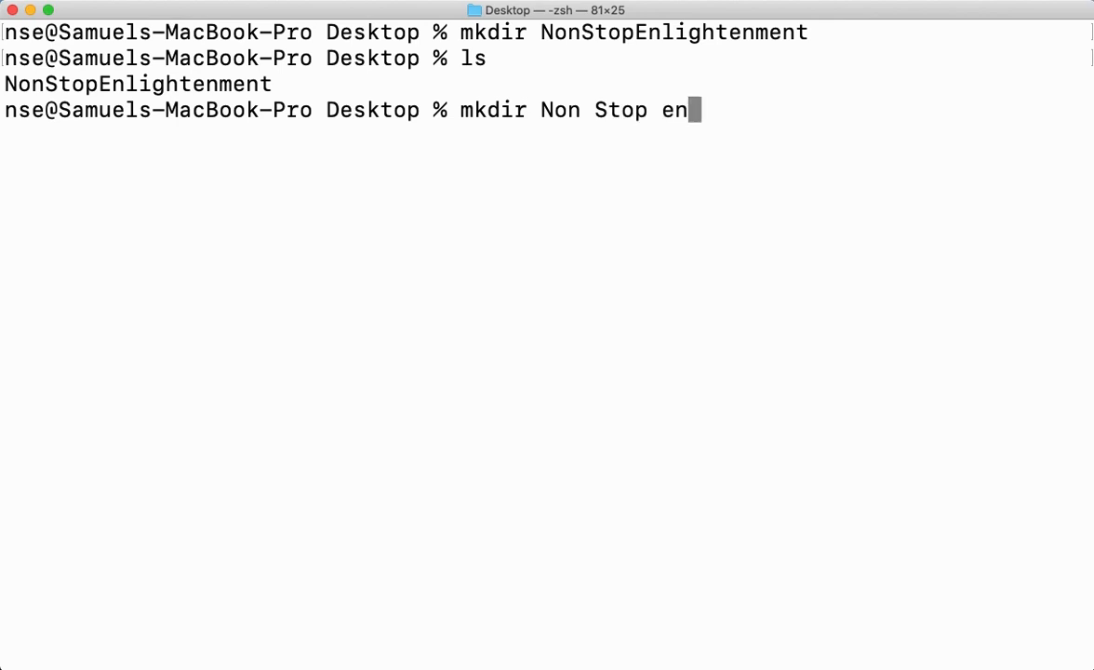
type("lightenment")
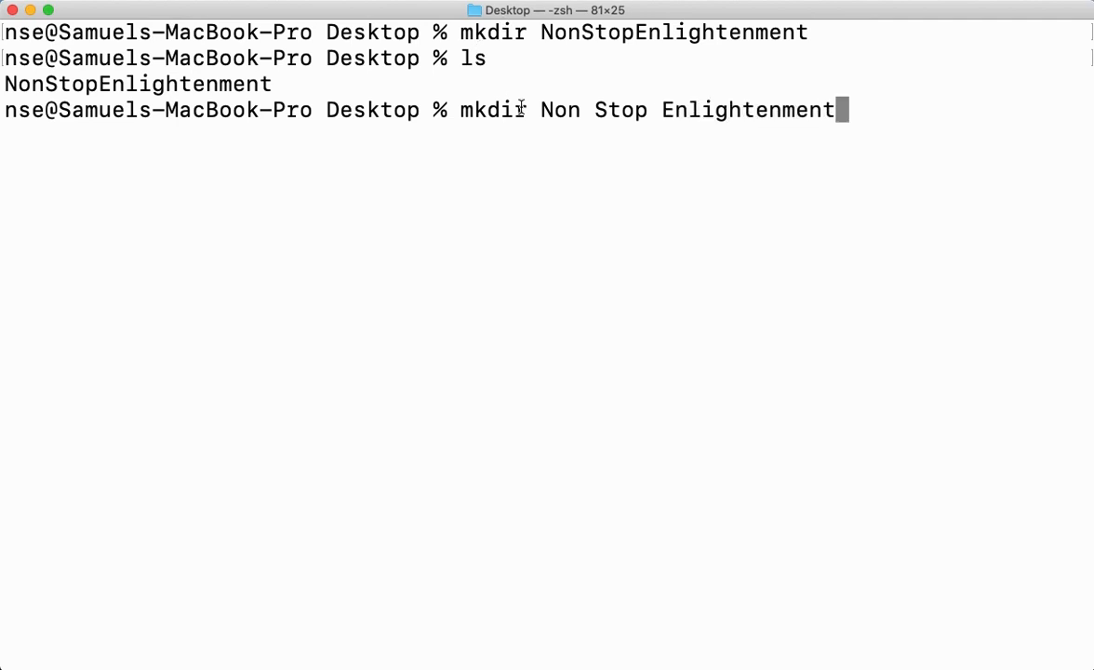
double_click(560, 110)
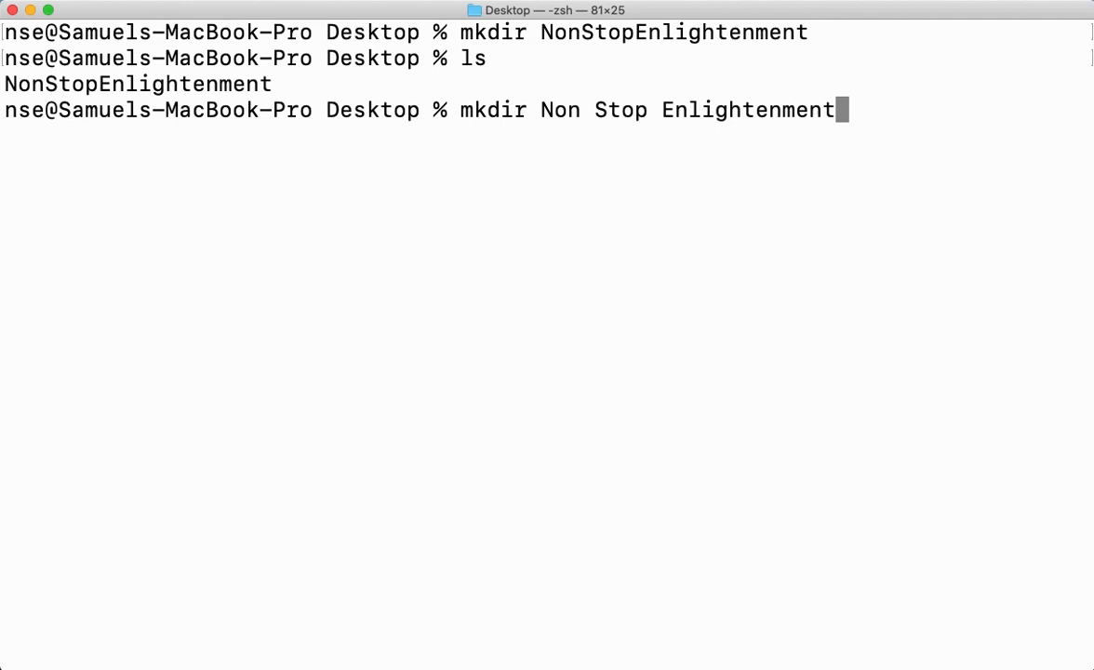
type("\"")
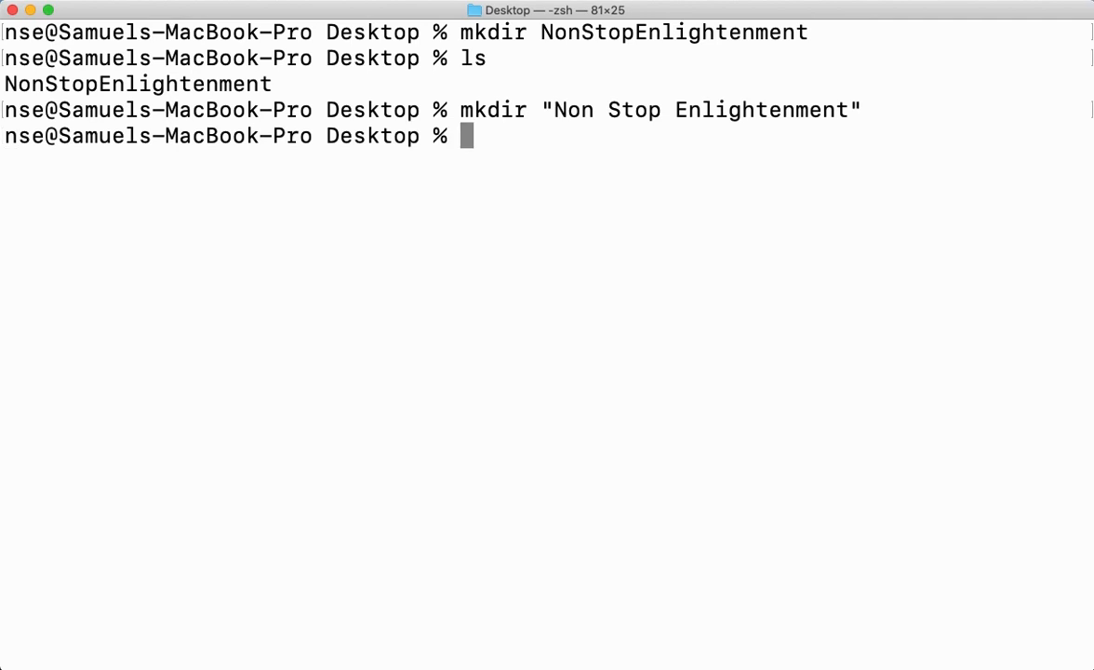
type("ls")
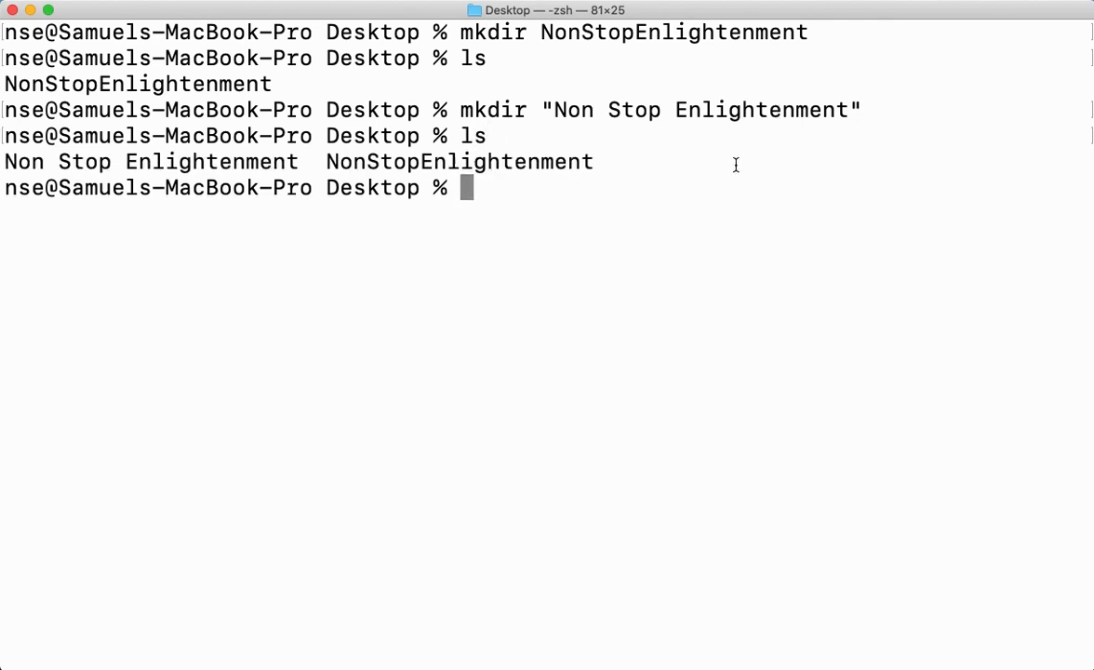
double_click(458, 160)
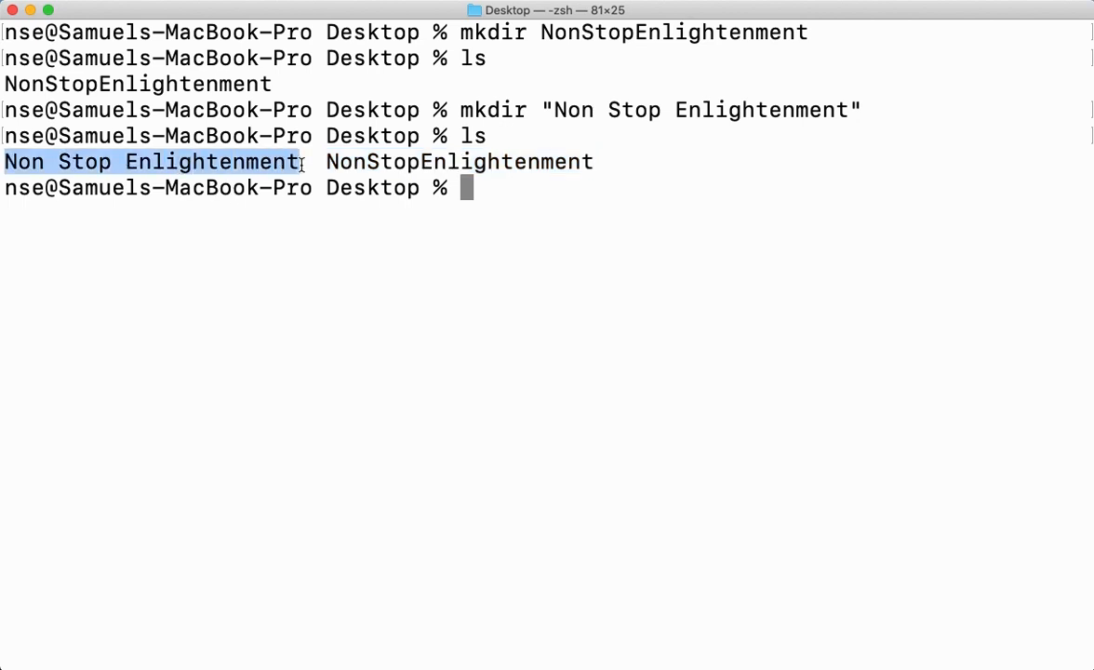
- Create a My Computer folder using mkdir My\ Computer with a backslash-escaped space
left_click(554, 299)
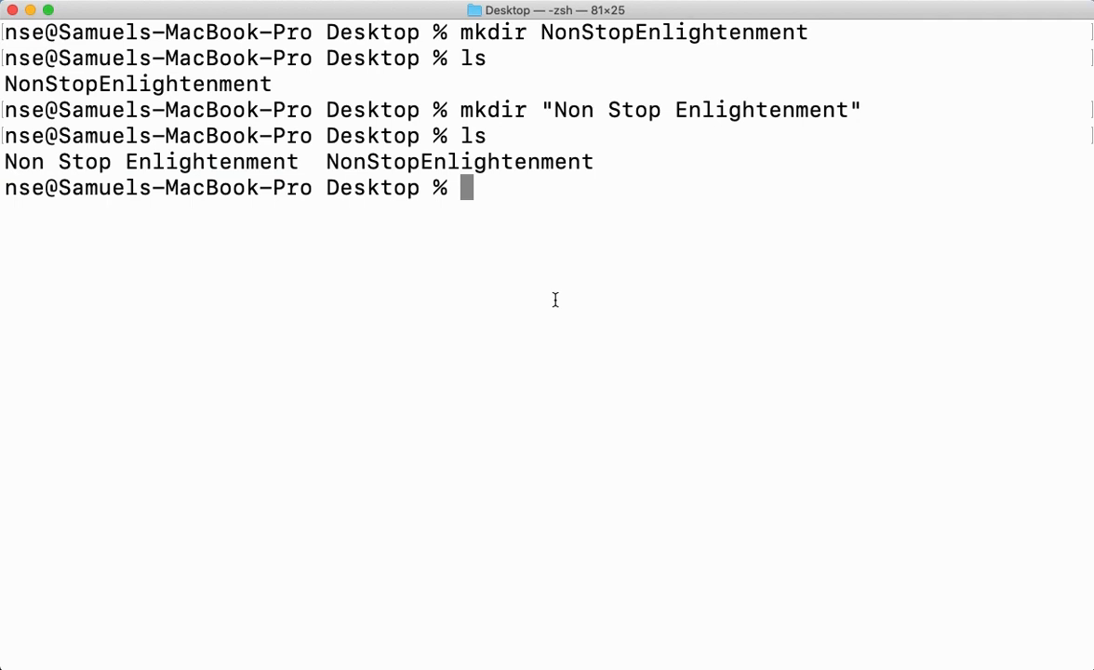
type("mkdir")
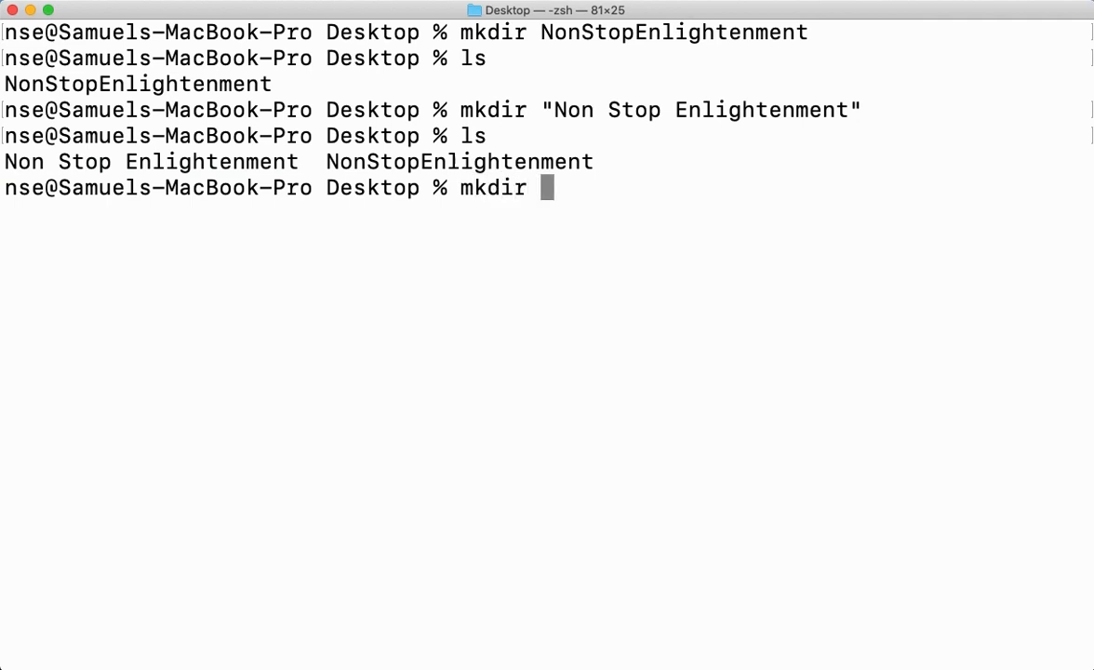
type("My")
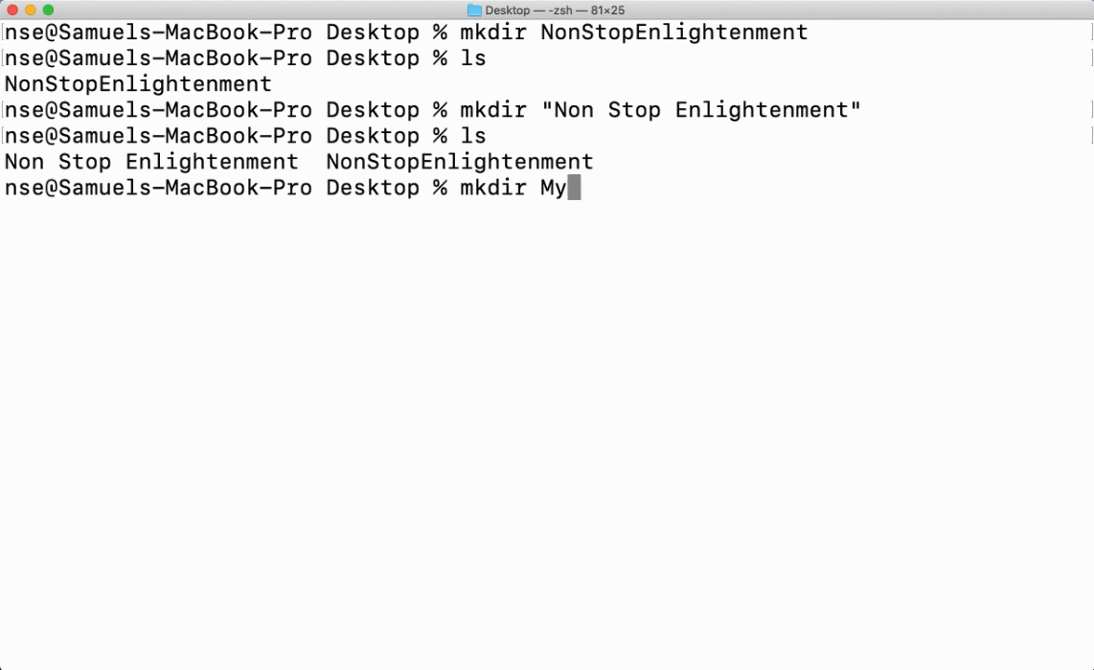
type("\\")
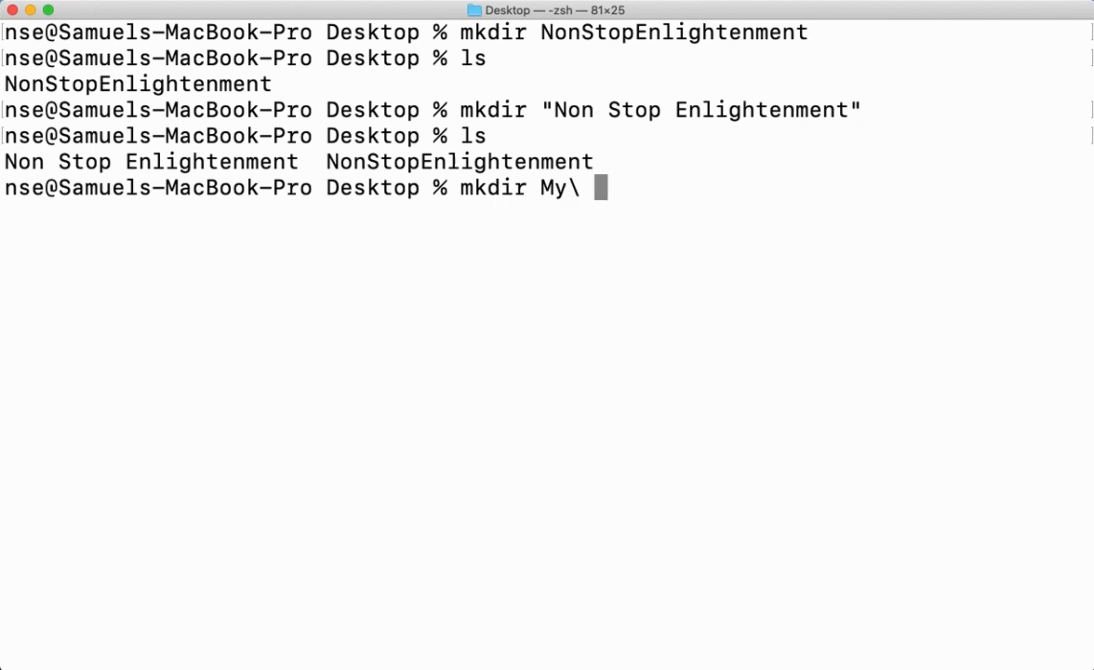
type("Computer")
type("ls")
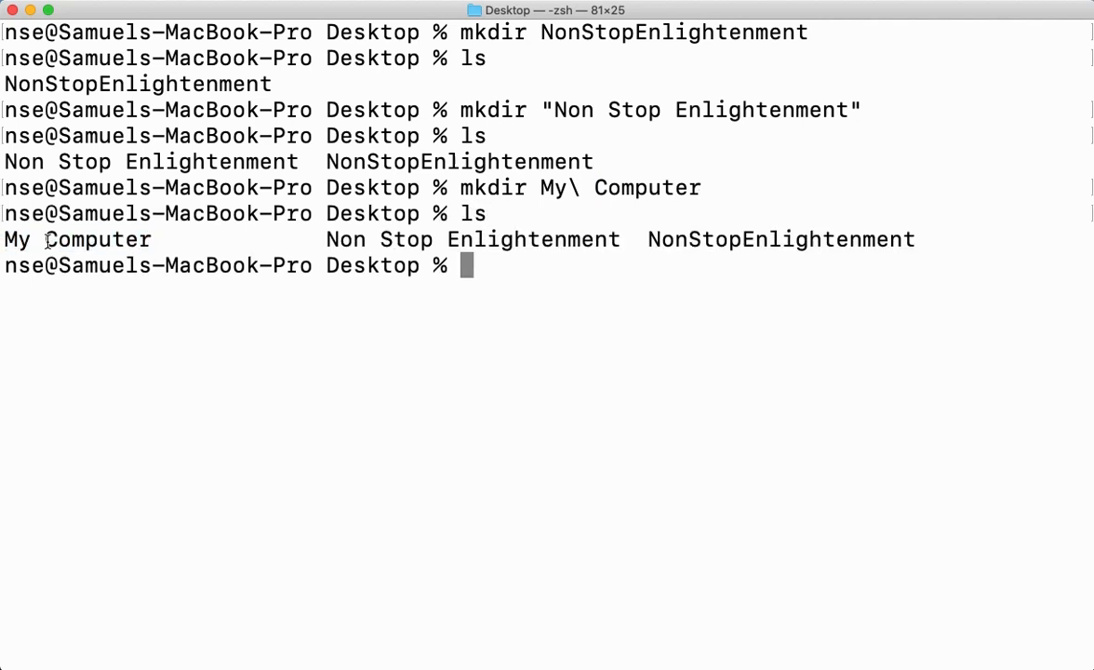
double_click(465, 238)
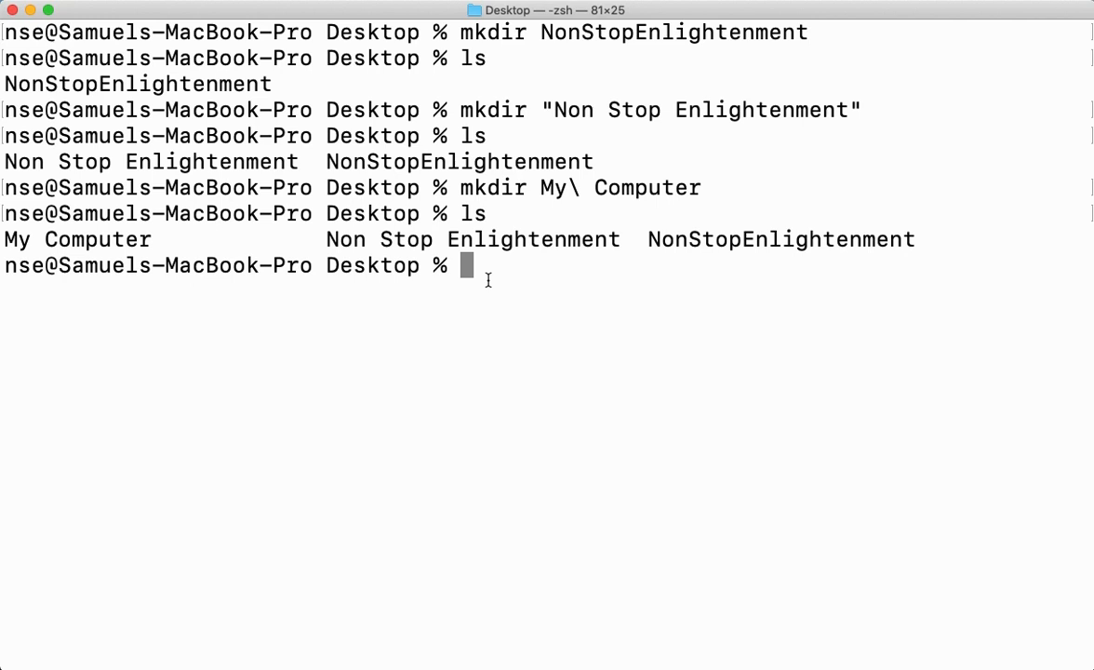
- Create Weather Report, Lab Report and Test Report at once with mkdir {Weather,Lab,Test}\ Report
type("mkdi")
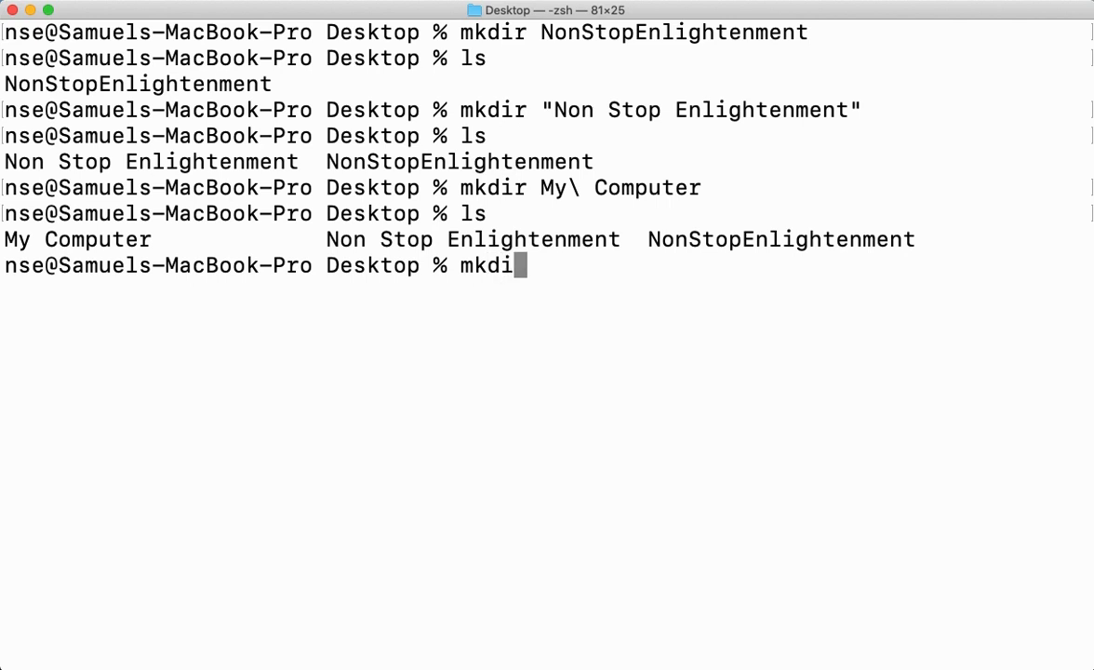
type("{")
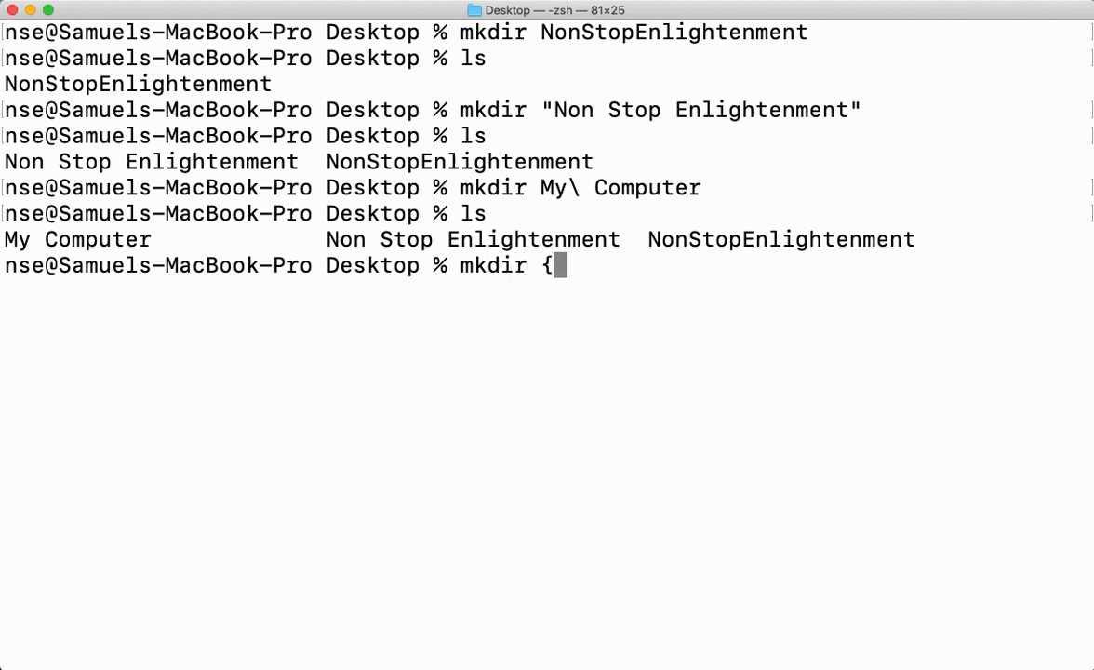
type("}")
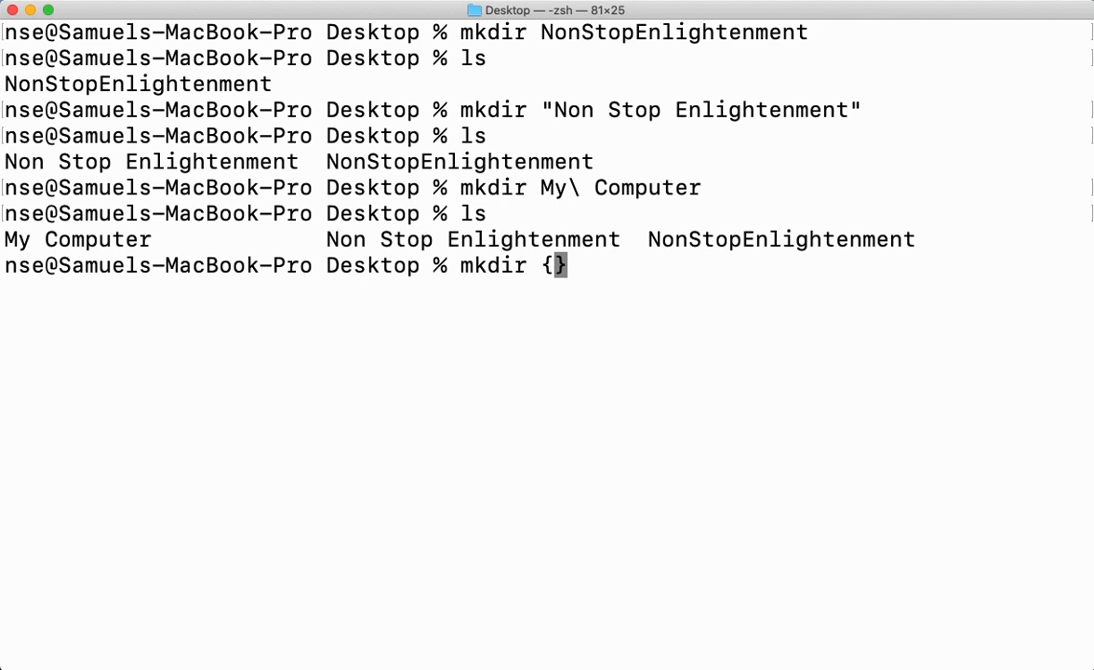
type("Weathe")
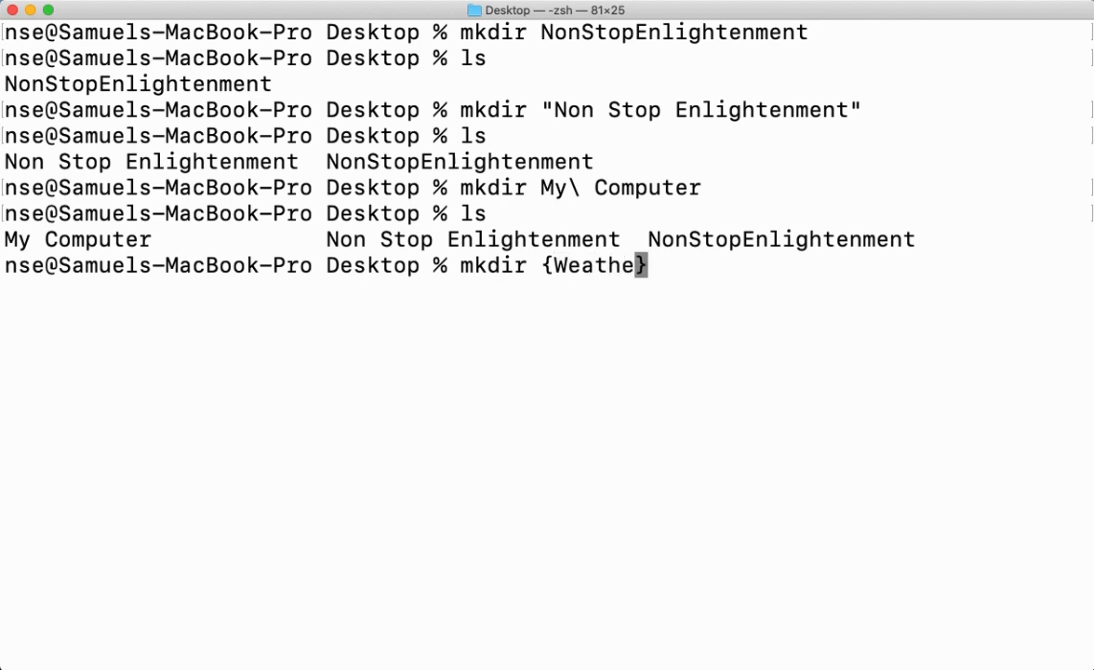
type(",Lan")
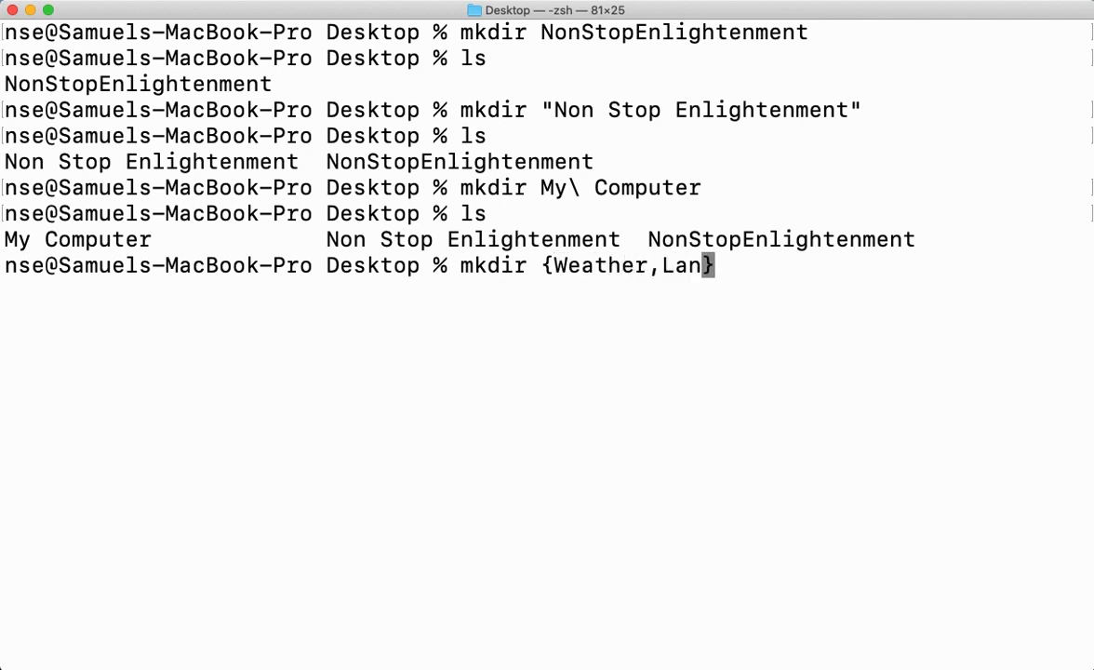
type("b,Te")
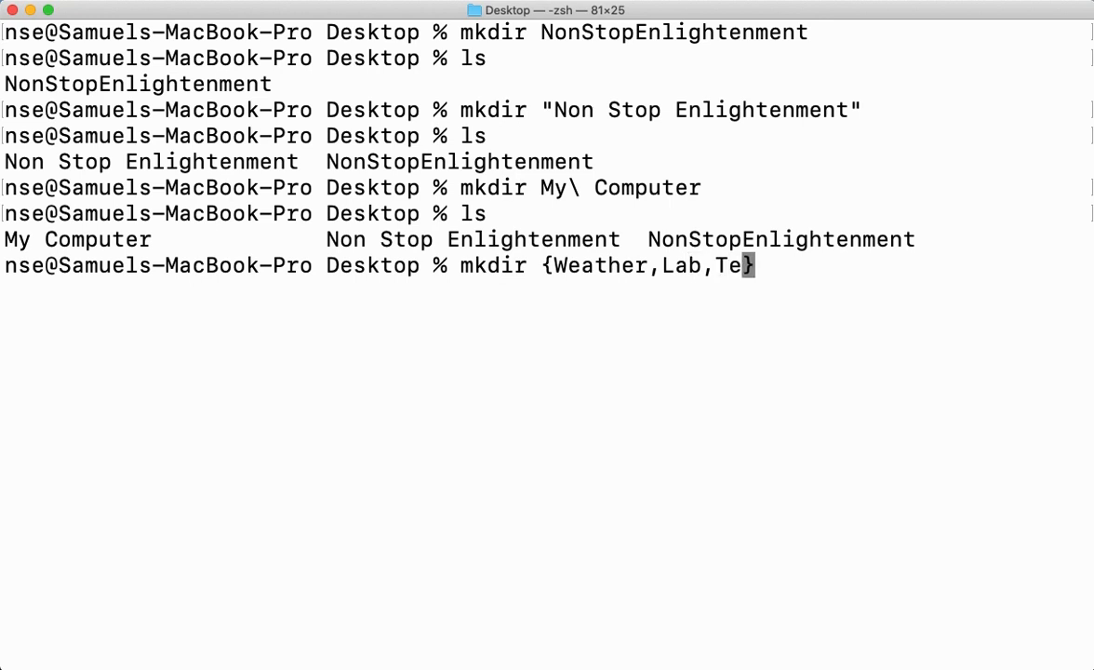
type("st")
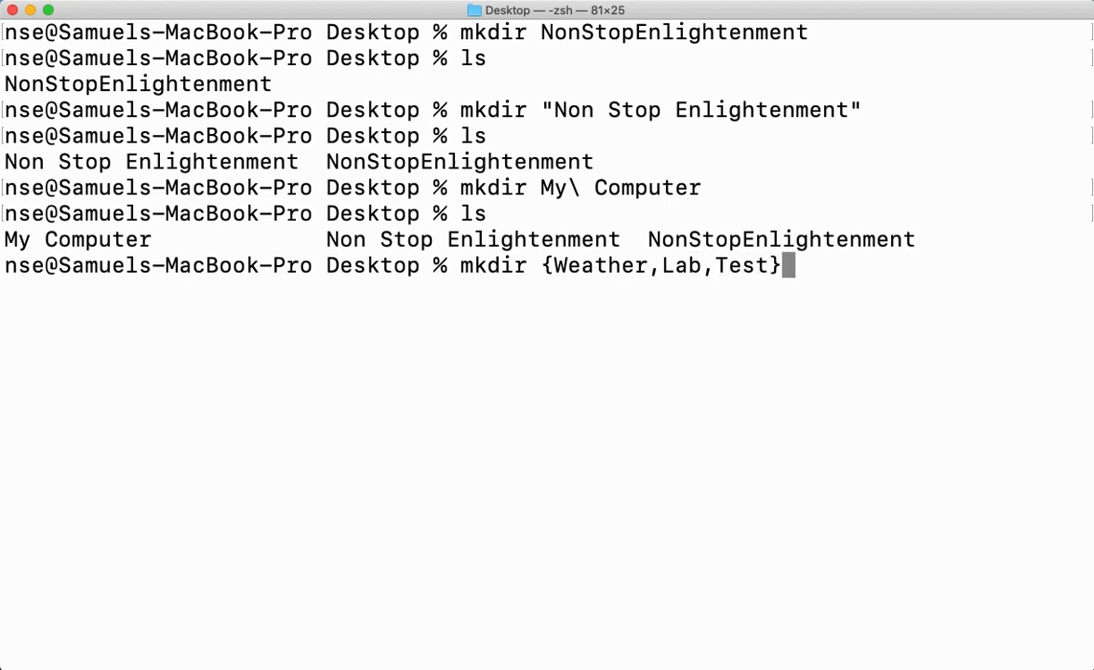
type("Report")
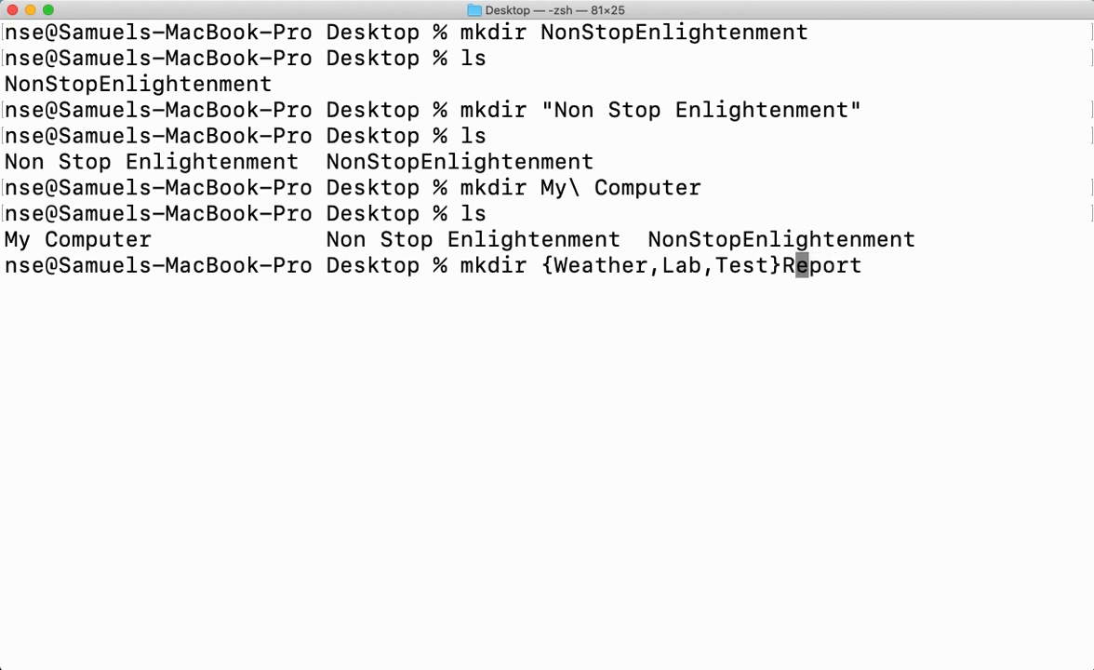
type("\\")
type("ls")
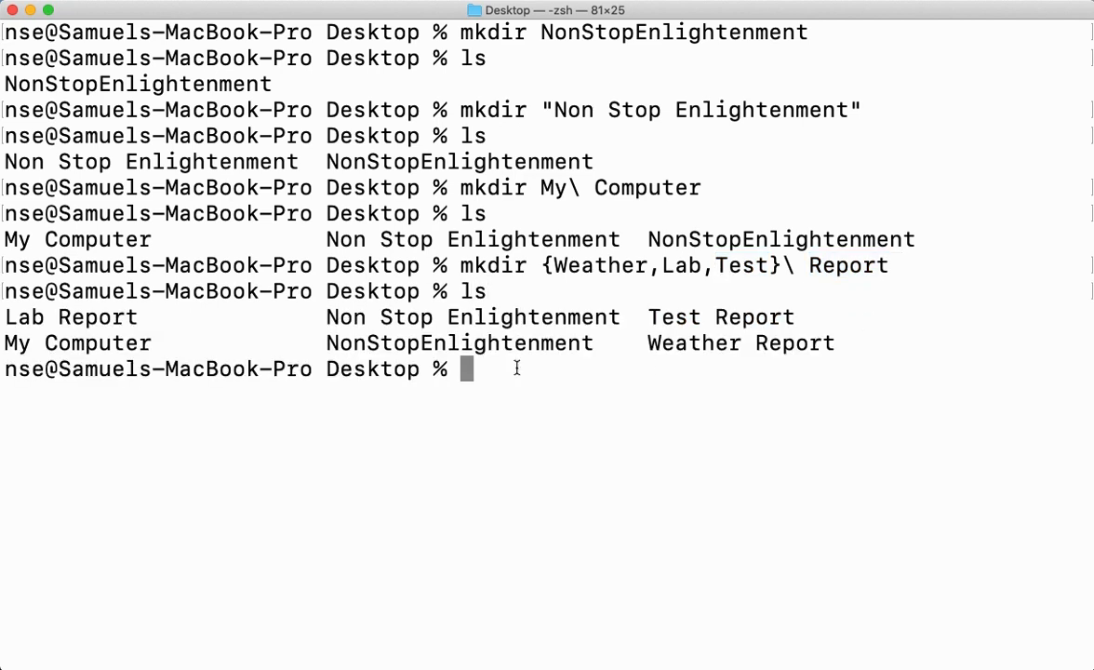
double_click(720, 317)
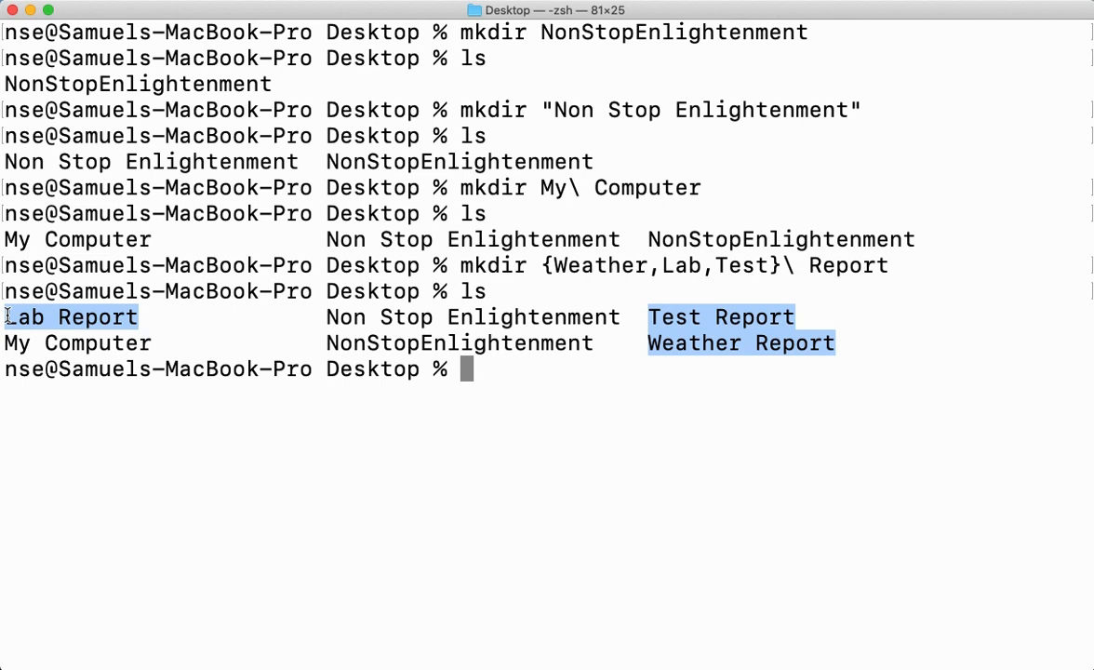
mouse_move(882, 256)
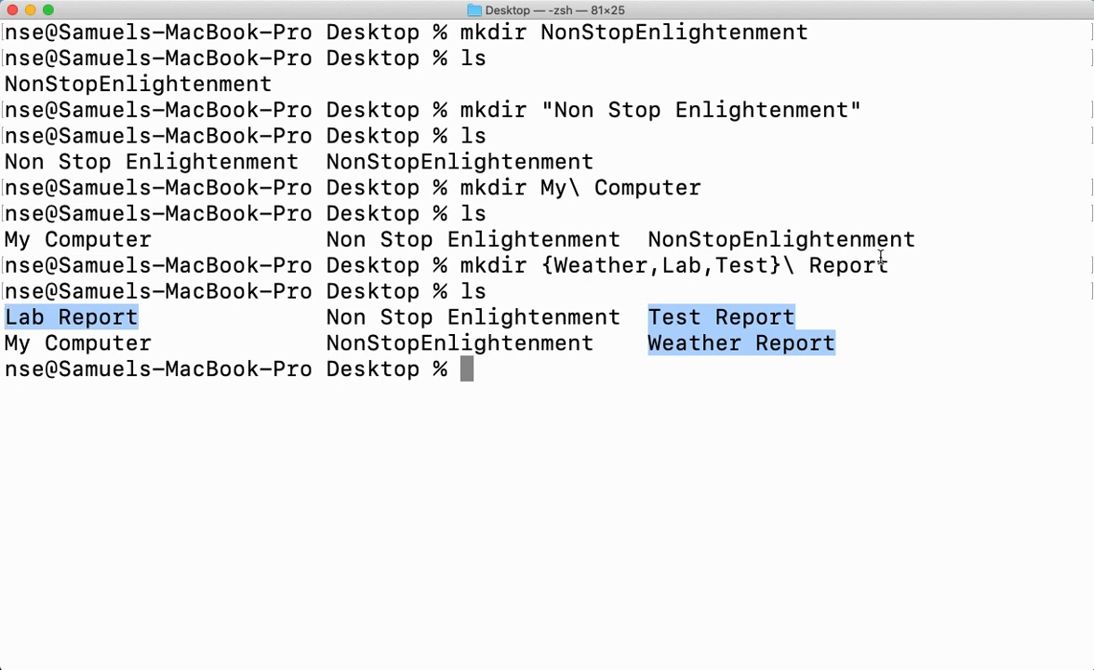
mouse_move(815, 279)
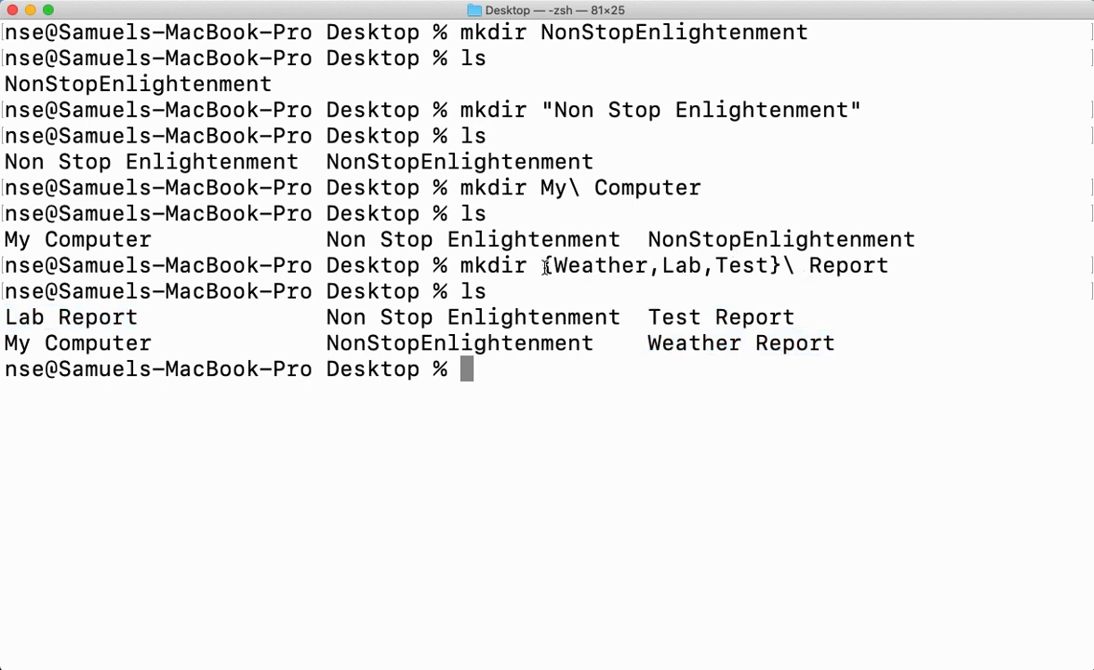
left_click_drag(543, 264, 782, 264)
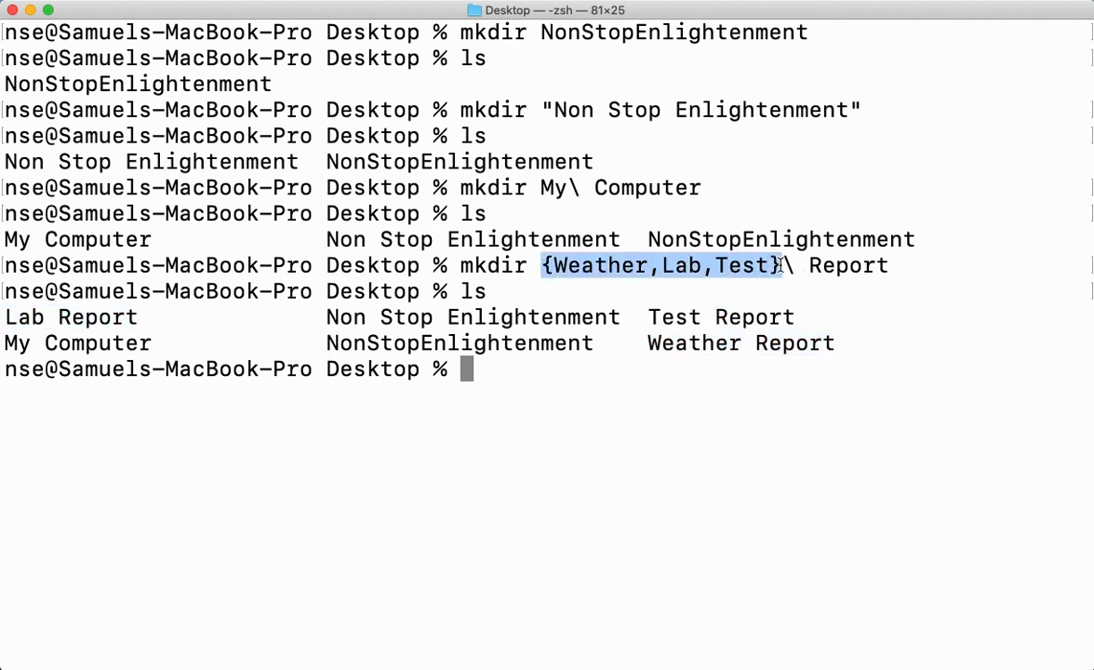